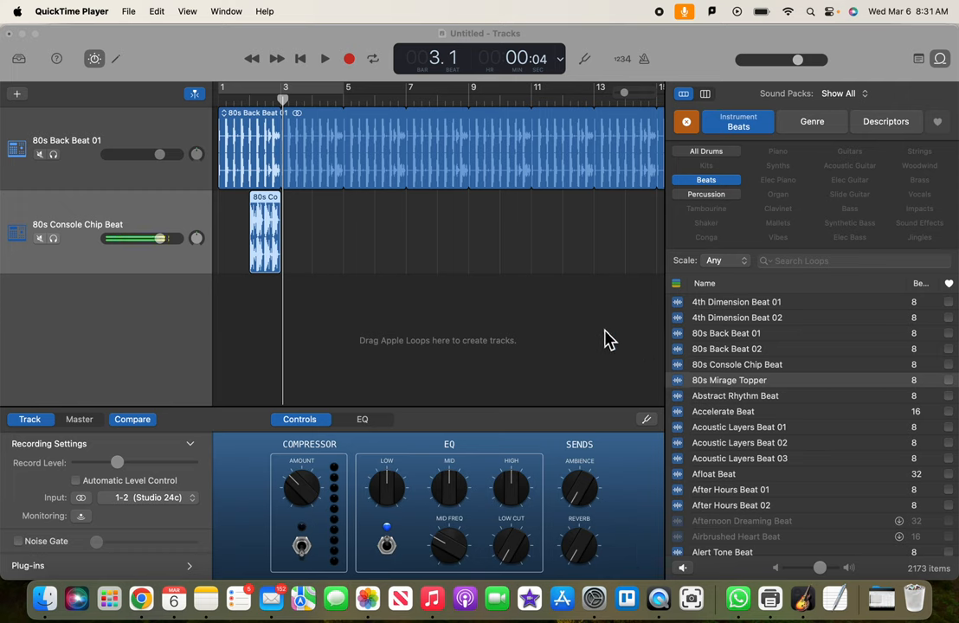
mouse_move(774, 350)
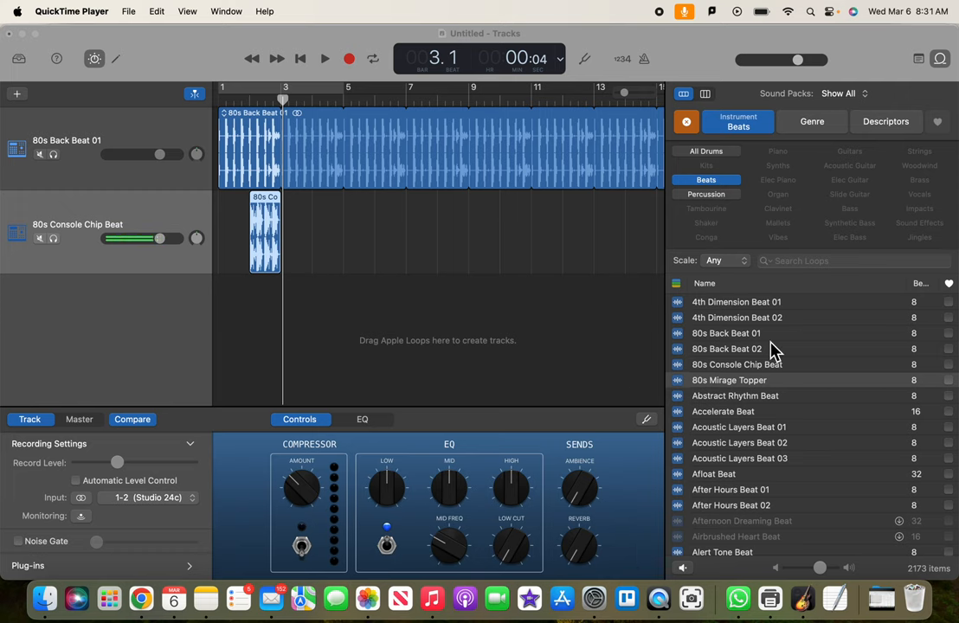
mouse_move(737, 380)
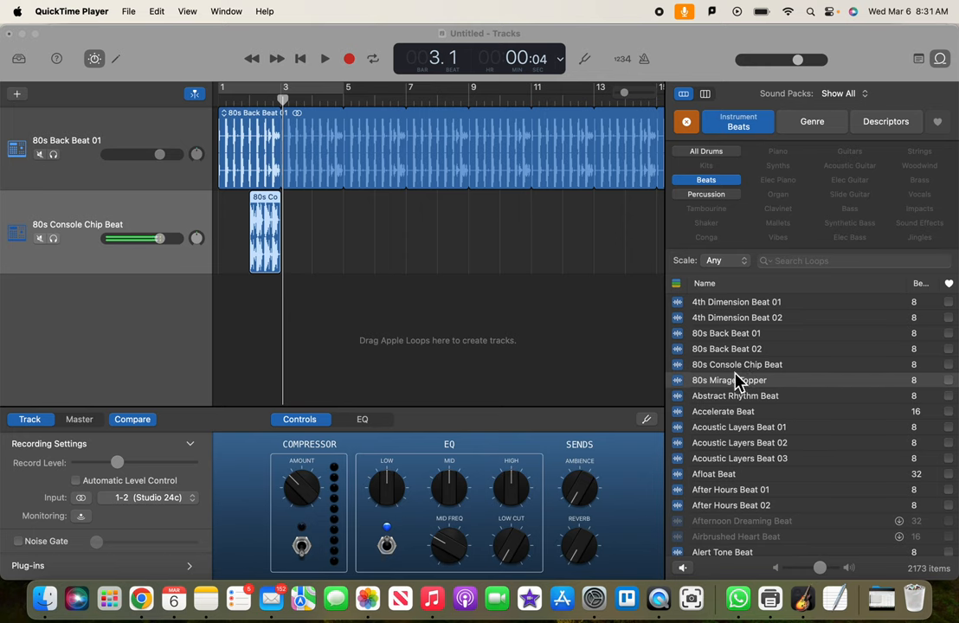
mouse_move(734, 380)
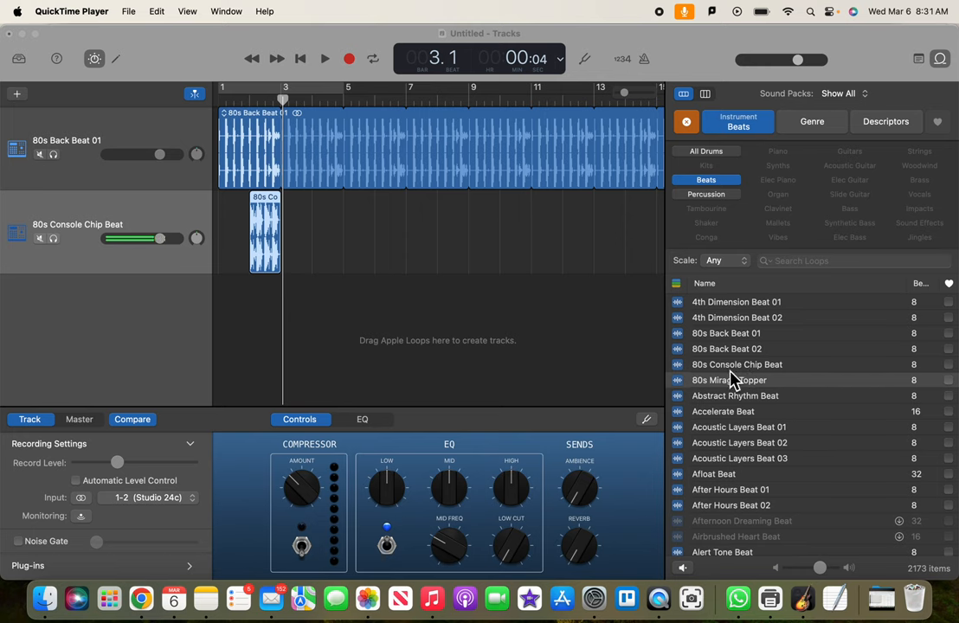
- Clear the Beats filter so the Loop Browser lists all 15,257 loops
click(730, 380)
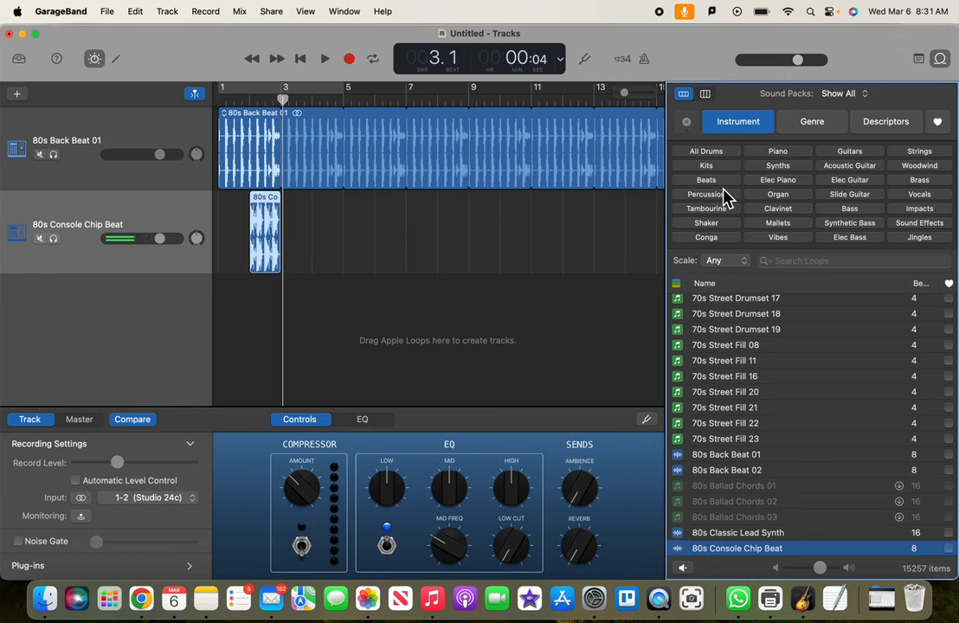
- Search loops for '80' and preview 80s Pop Rock Guitar 02 and 03
text(8)
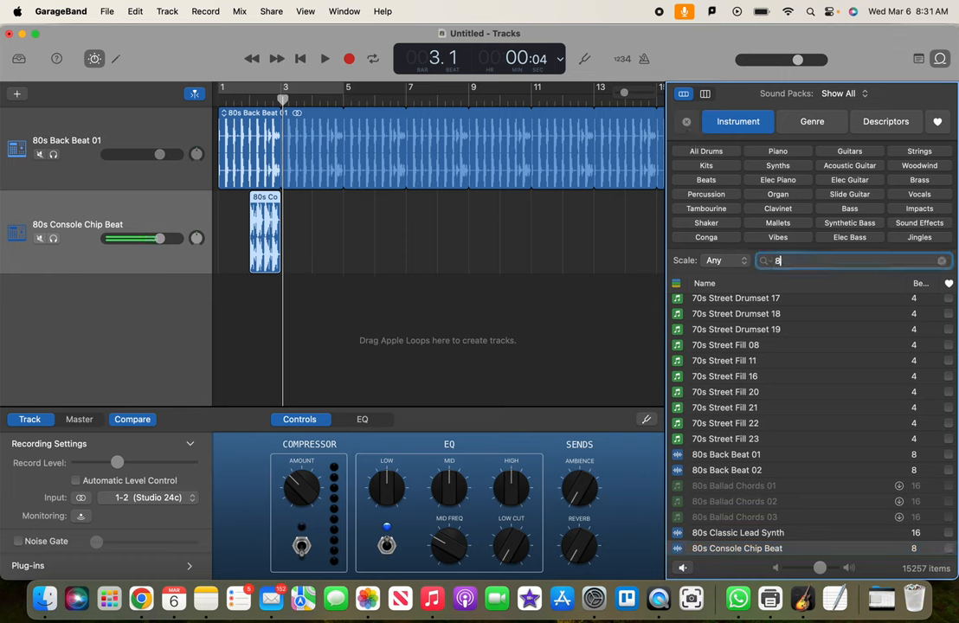
text(0)
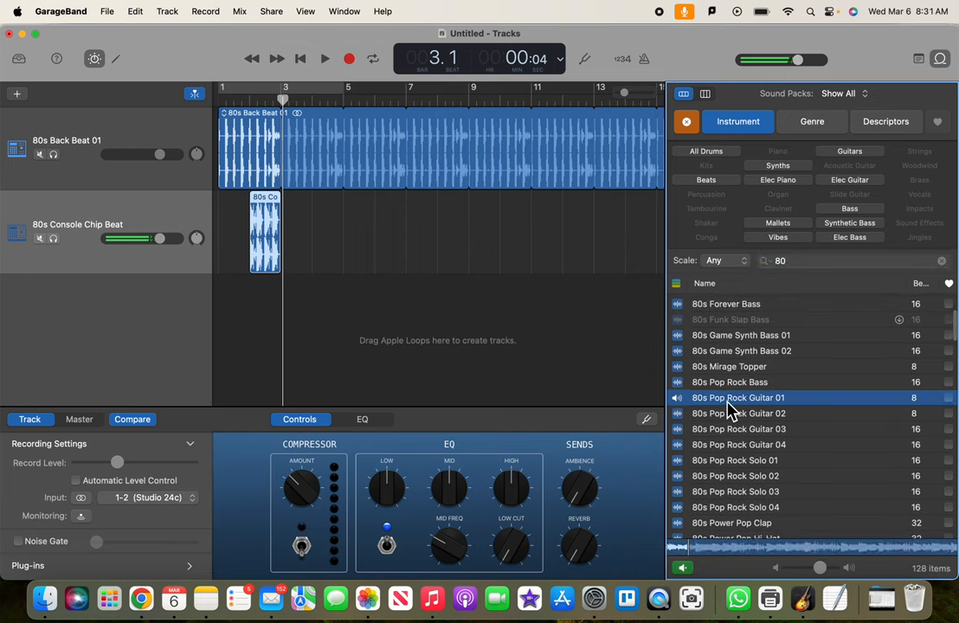
click(738, 414)
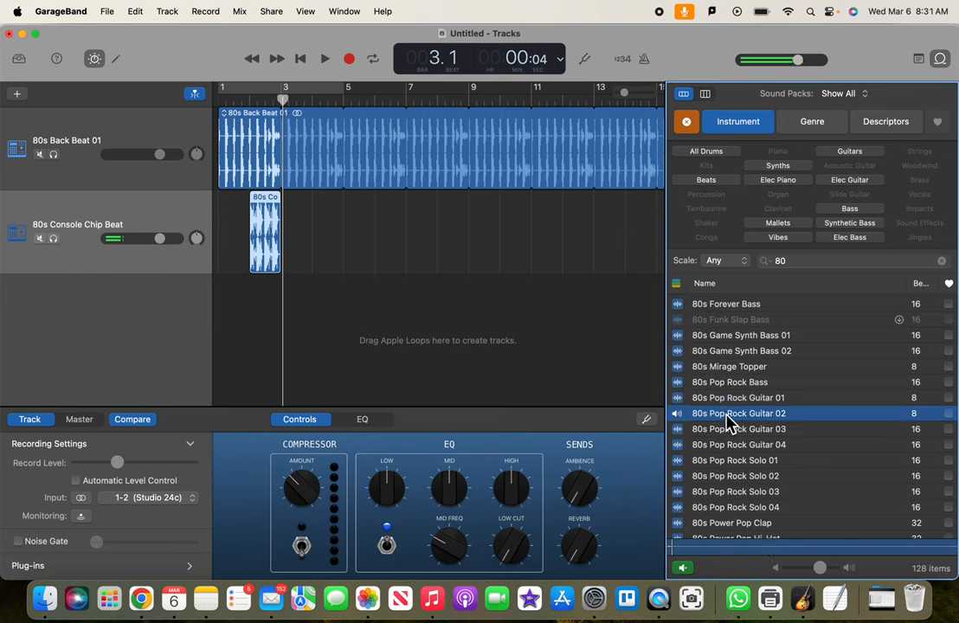
click(739, 429)
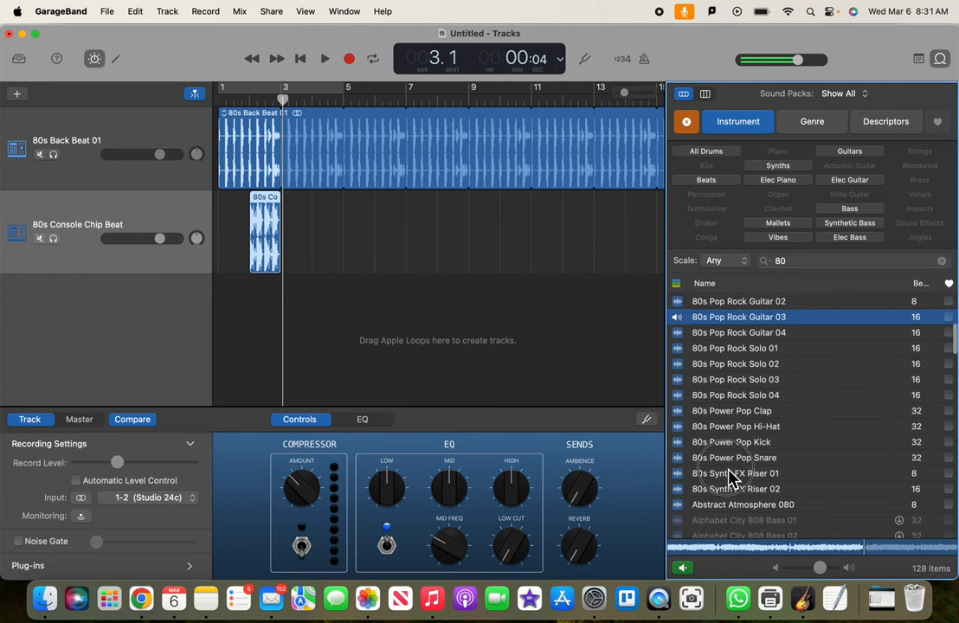
- Preview 80s Synth FX Riser 01 and 02, then 80s Game Synth Bass 02 and 01
click(736, 473)
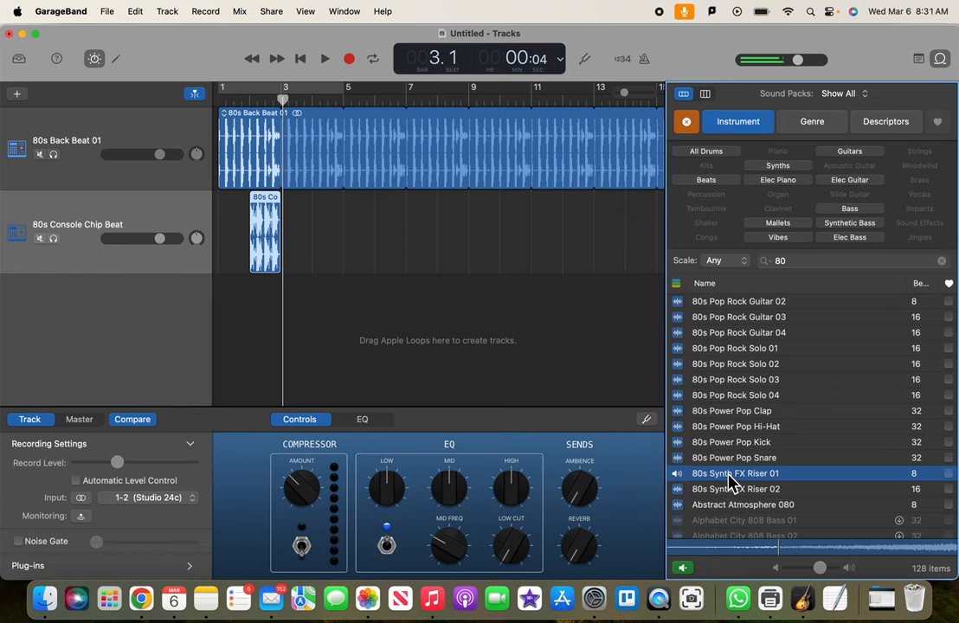
click(735, 489)
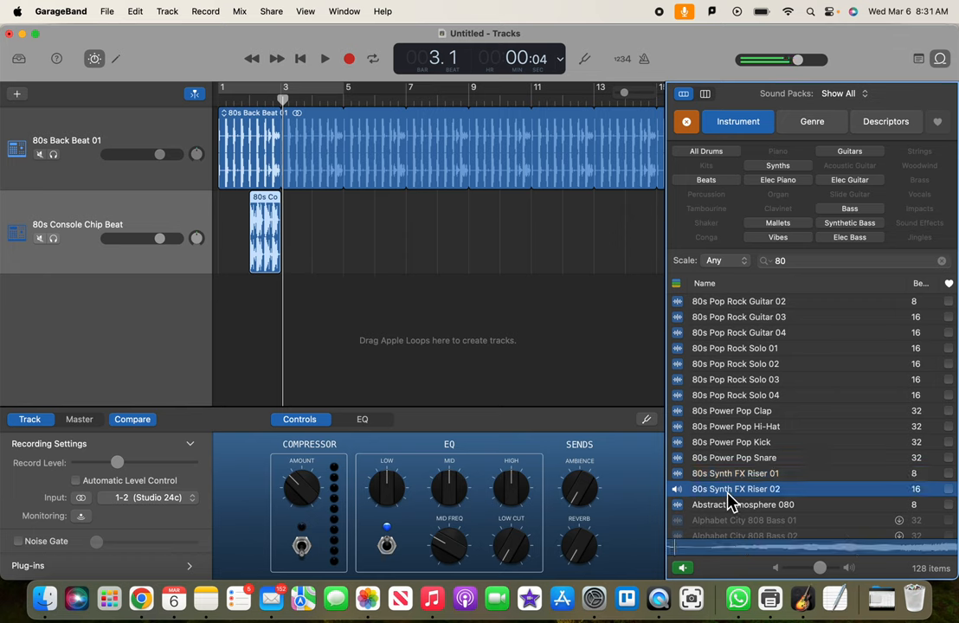
scroll(down, 3)
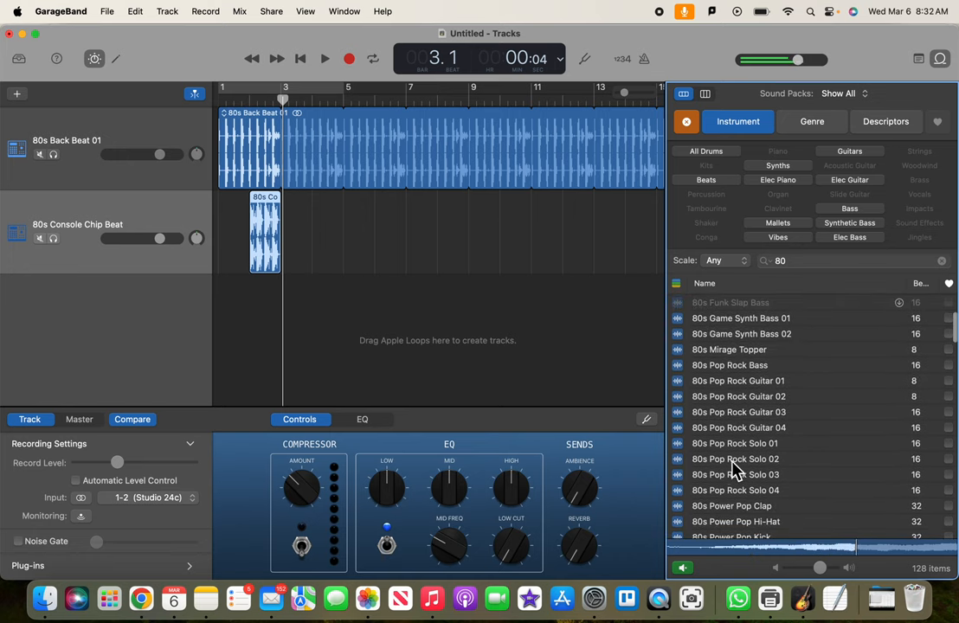
click(740, 333)
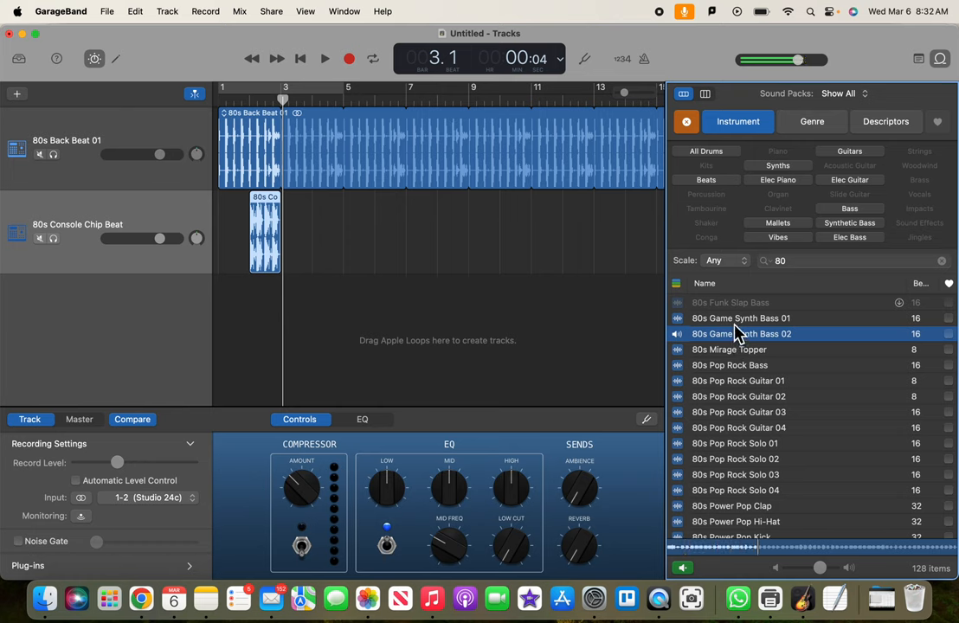
click(740, 318)
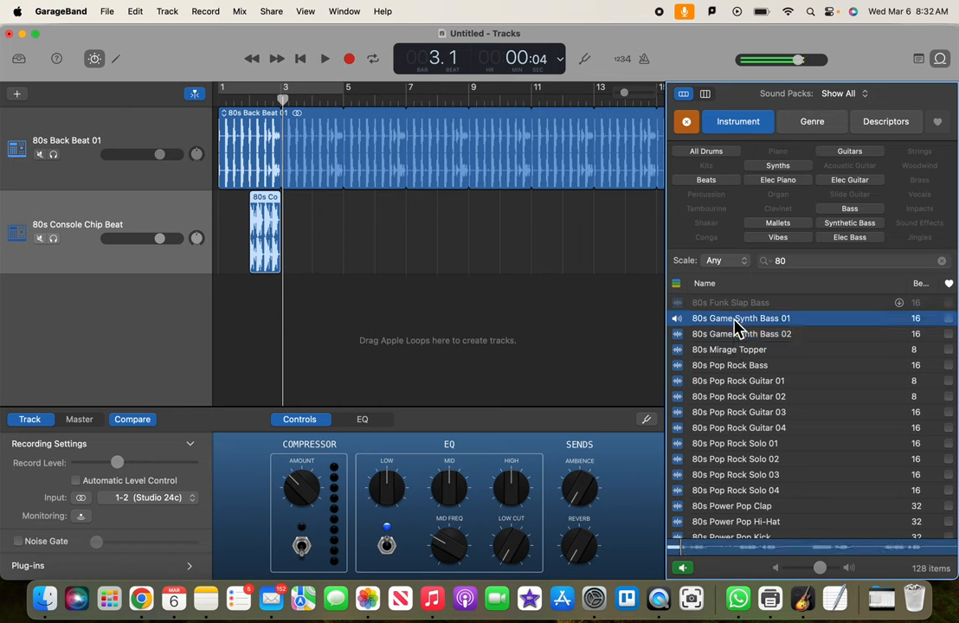
- Add the 80s Game Synth Bass 02 loop as a third track at bar 3
click(740, 334)
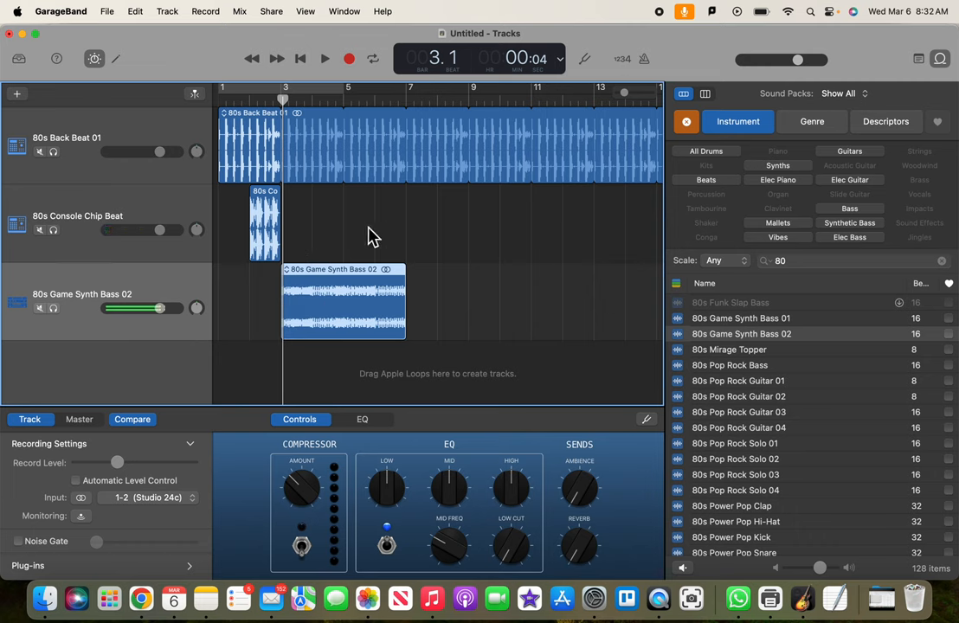
mouse_move(324, 231)
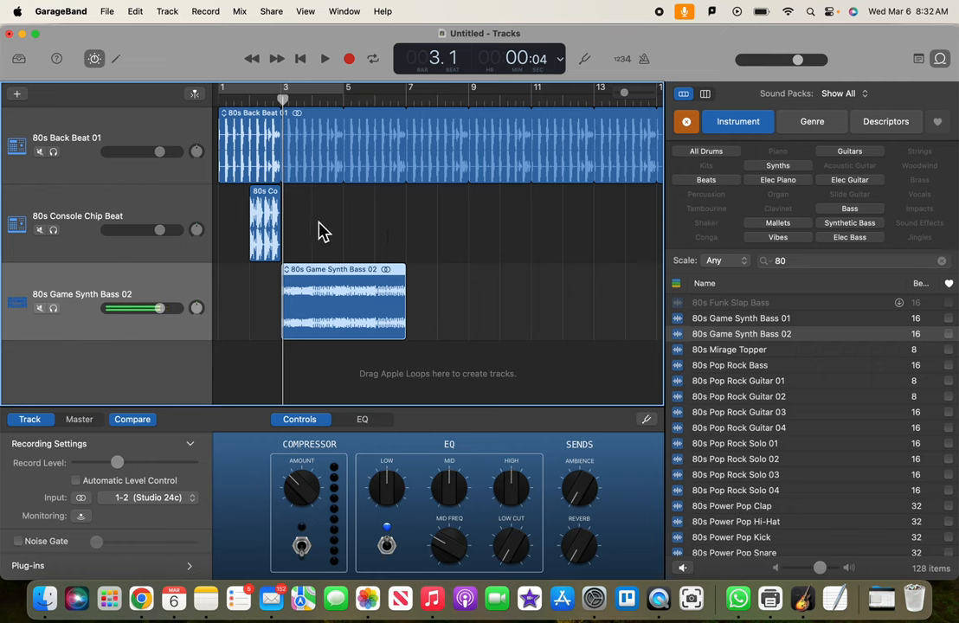
mouse_move(385, 231)
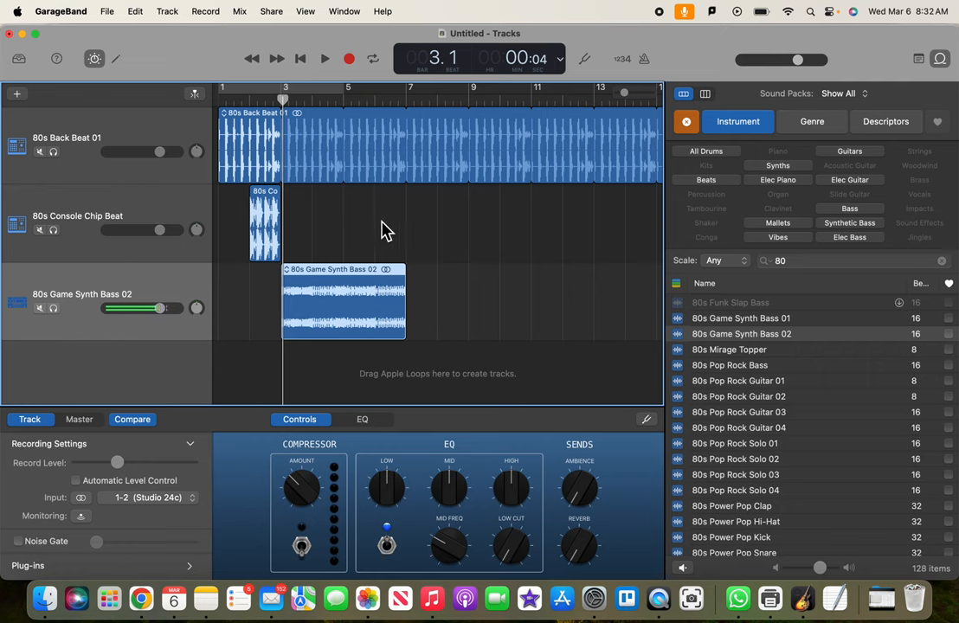
mouse_move(271, 312)
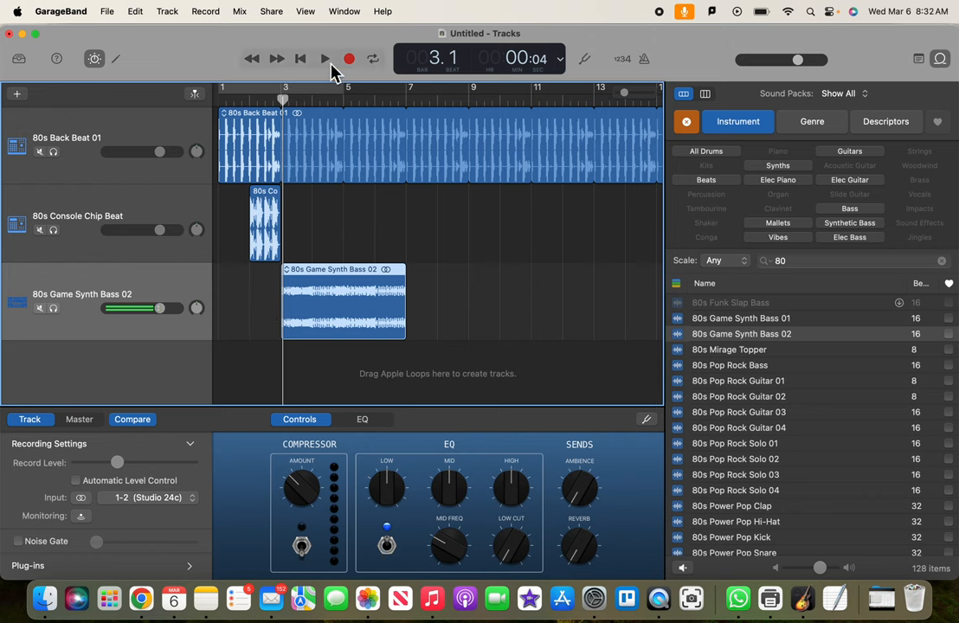
click(324, 57)
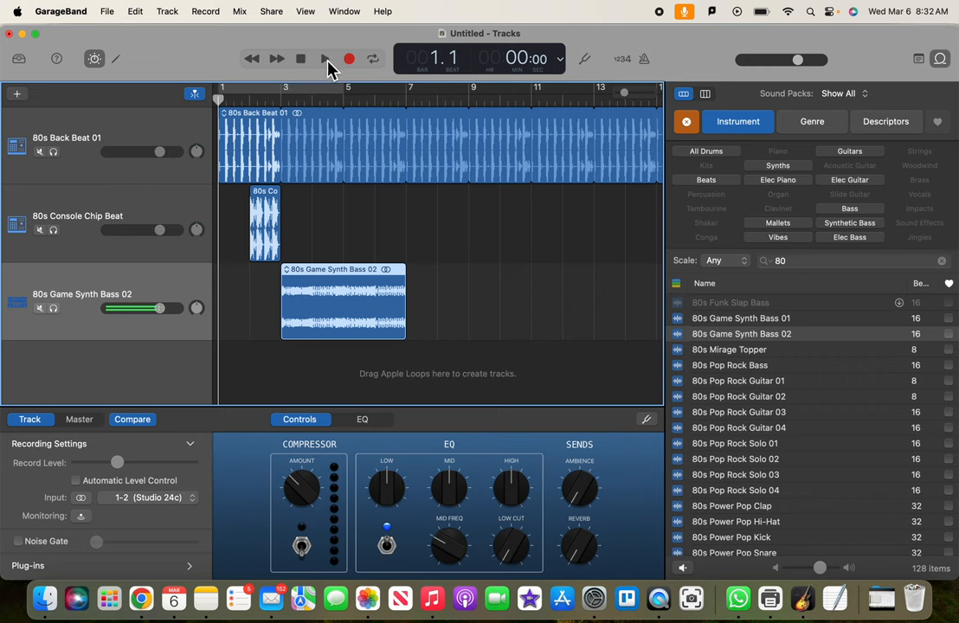
click(321, 56)
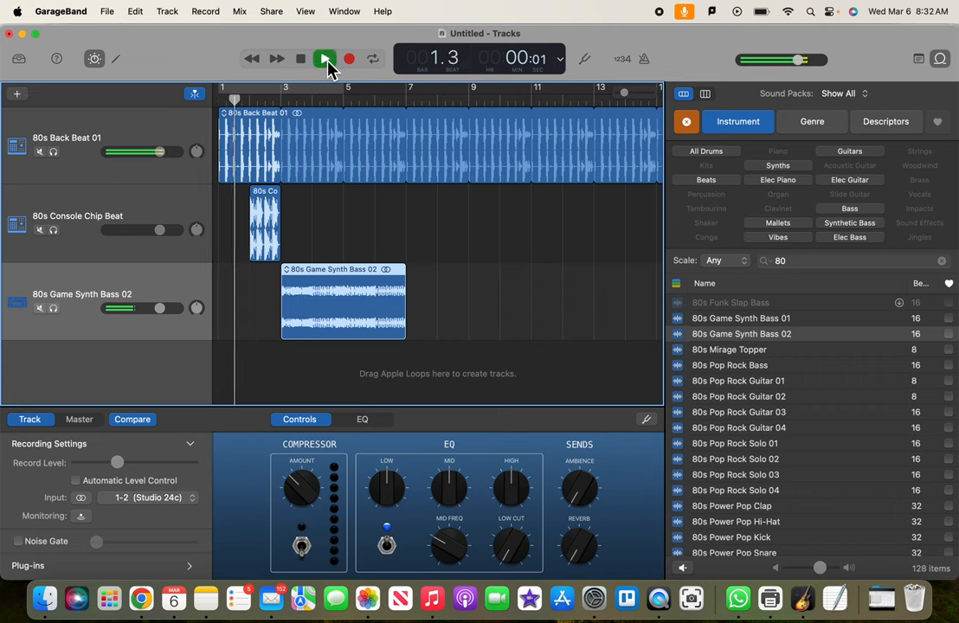
click(321, 57)
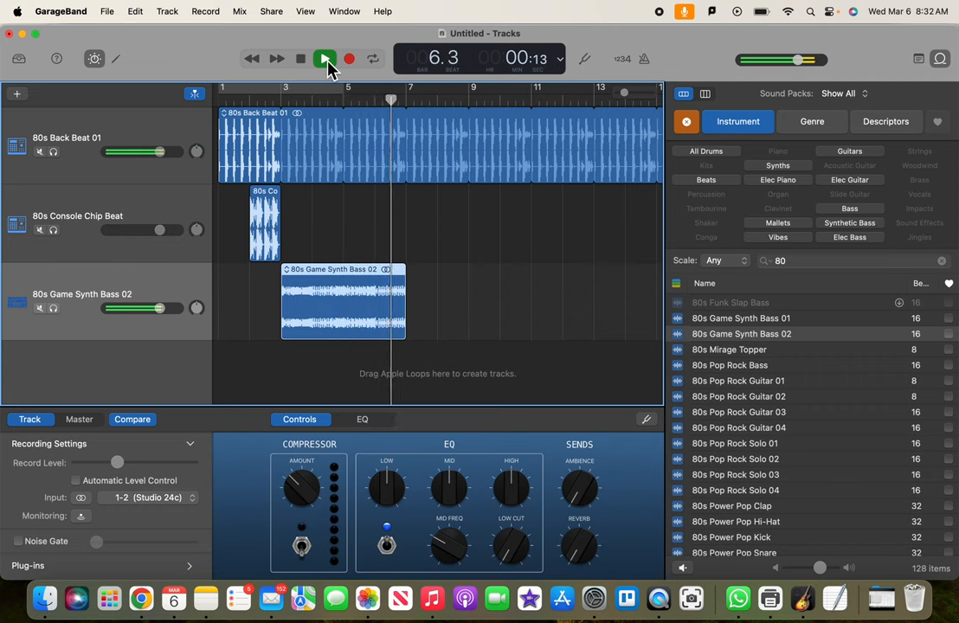
click(320, 57)
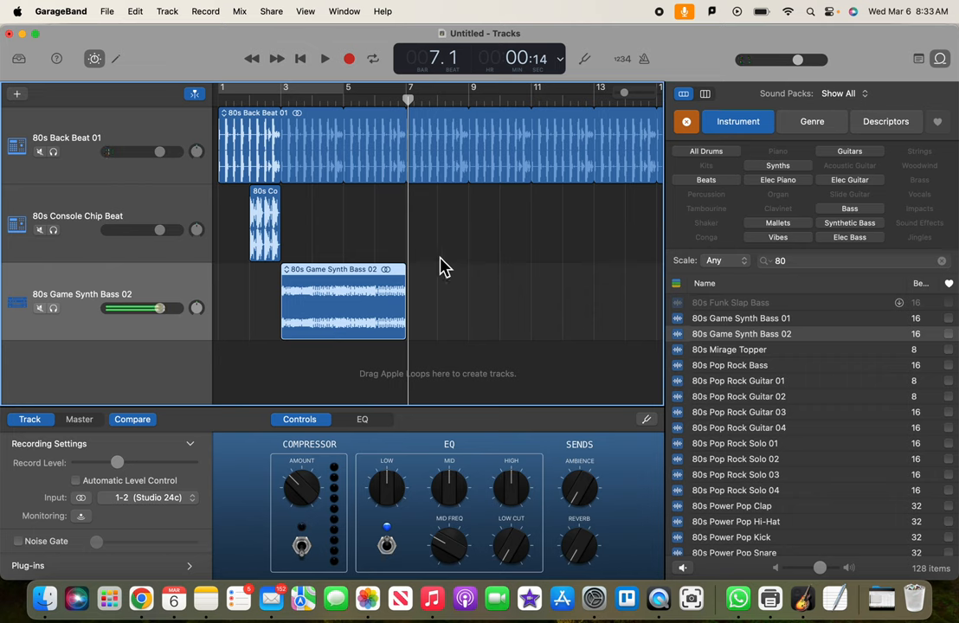
- Compare 80s Classic Lead Synth with Console Chip Beat, then place Console Chip Beat at bar 7
scroll(down, 3)
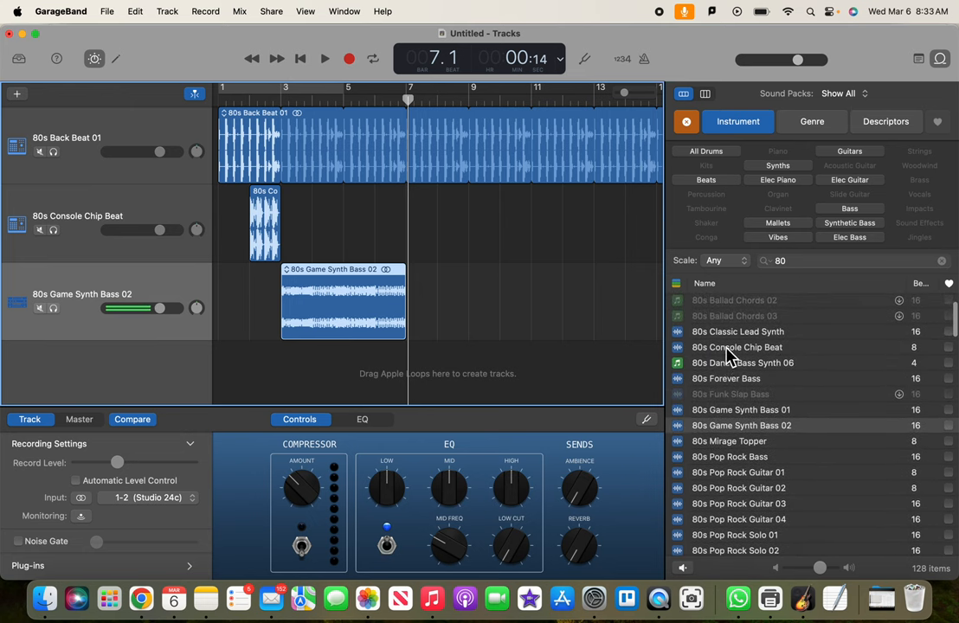
click(736, 347)
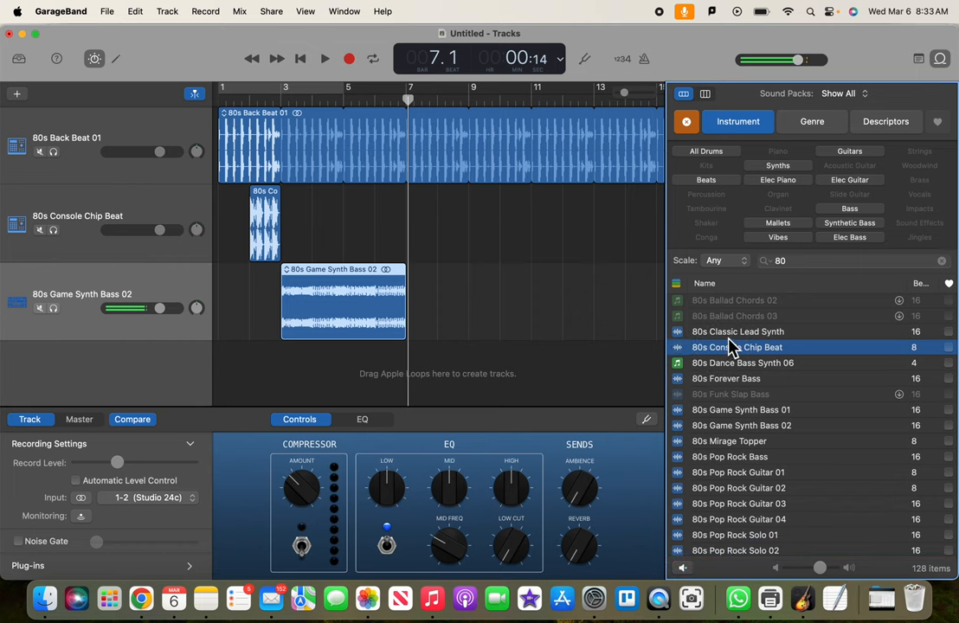
click(738, 332)
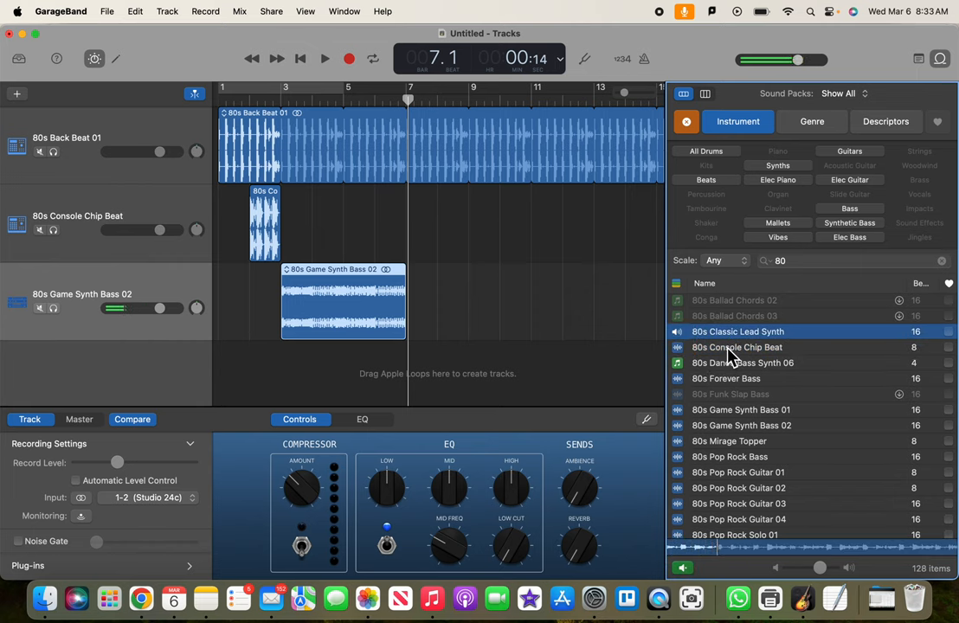
click(737, 347)
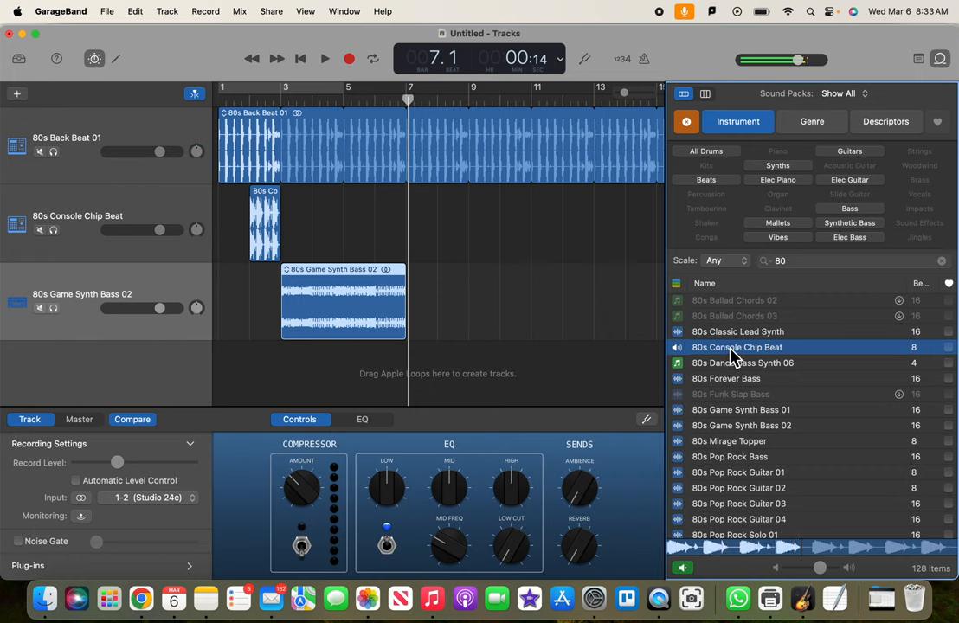
click(755, 331)
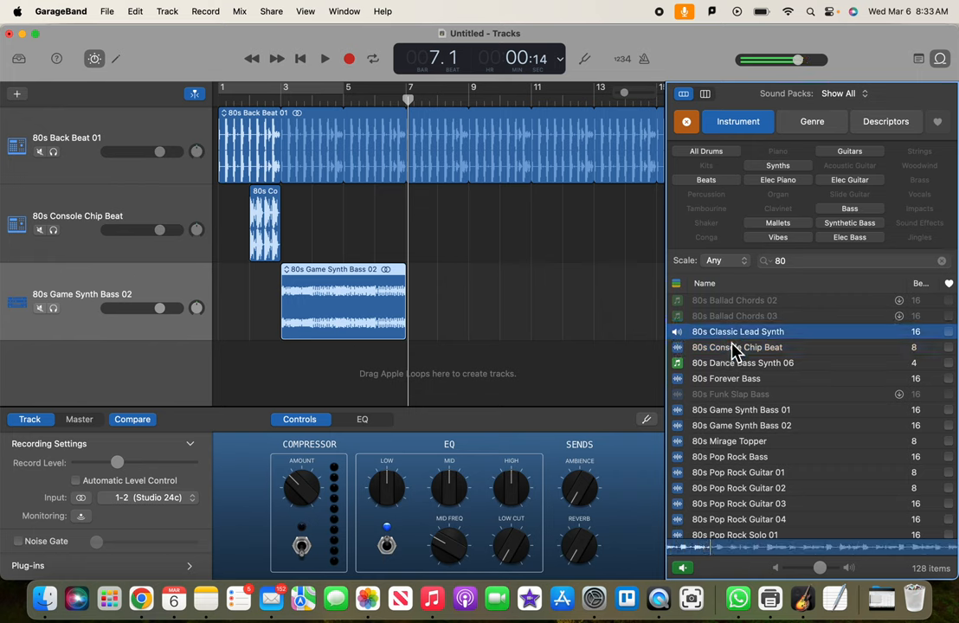
click(736, 347)
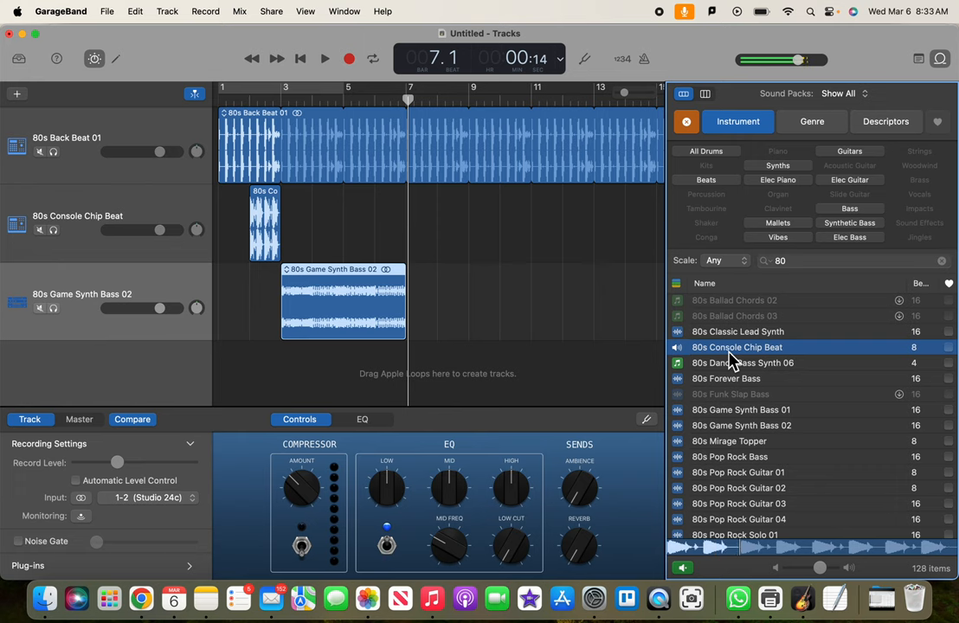
drag(737, 347, 444, 363)
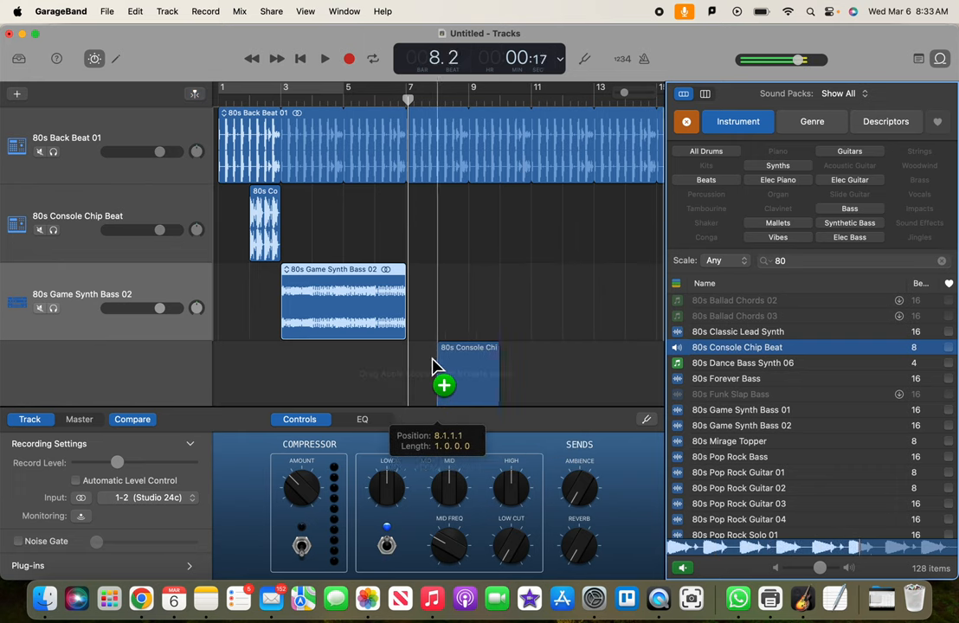
drag(444, 385, 437, 327)
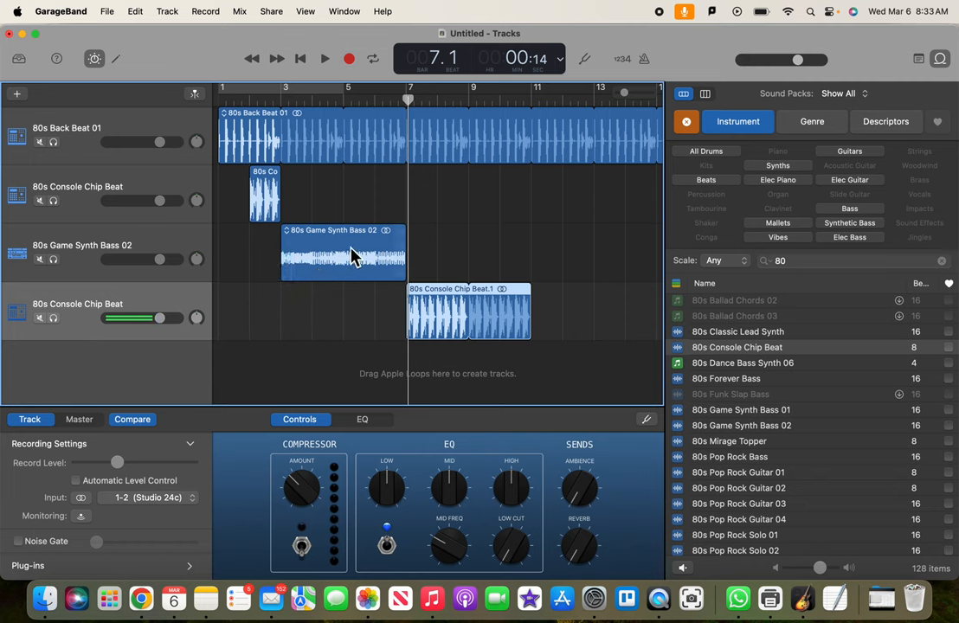
mouse_move(381, 292)
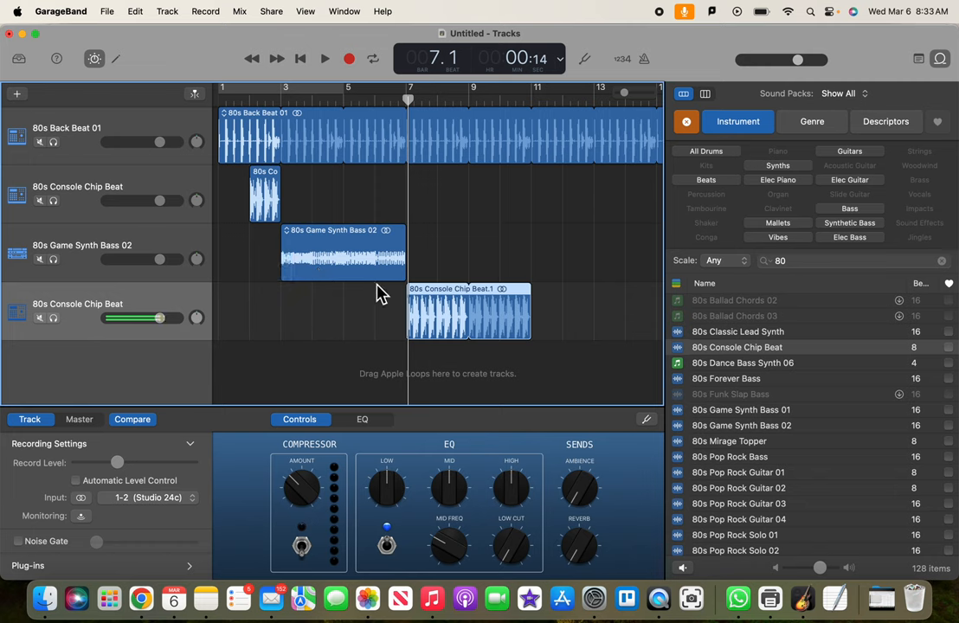
mouse_move(212, 307)
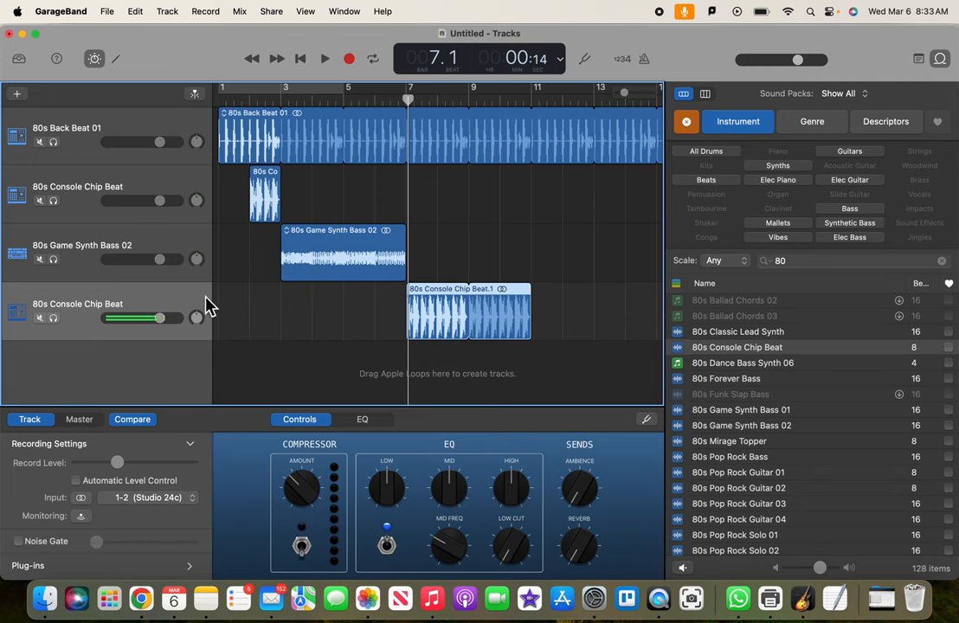
mouse_move(366, 312)
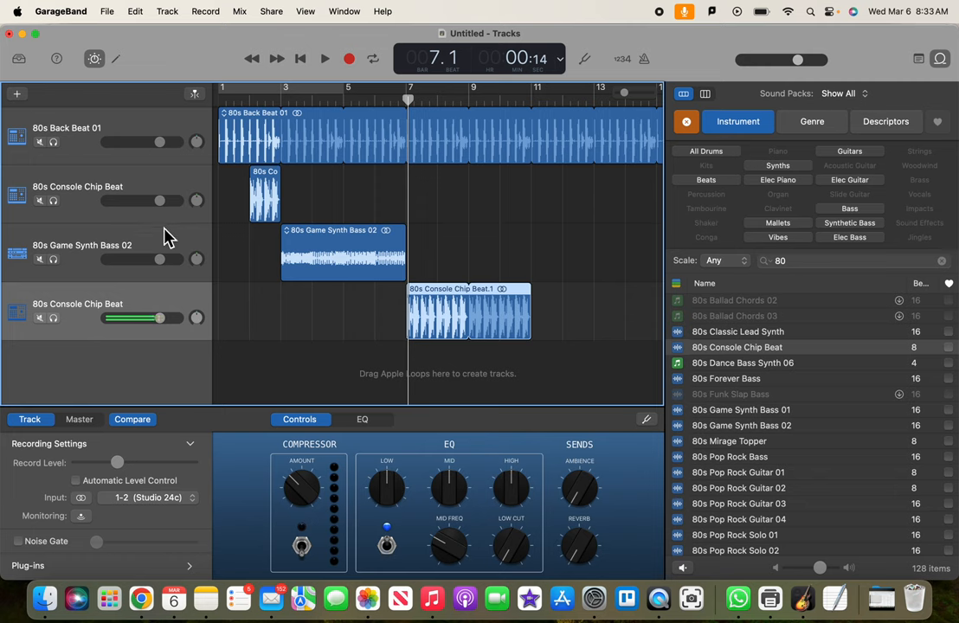
mouse_move(163, 210)
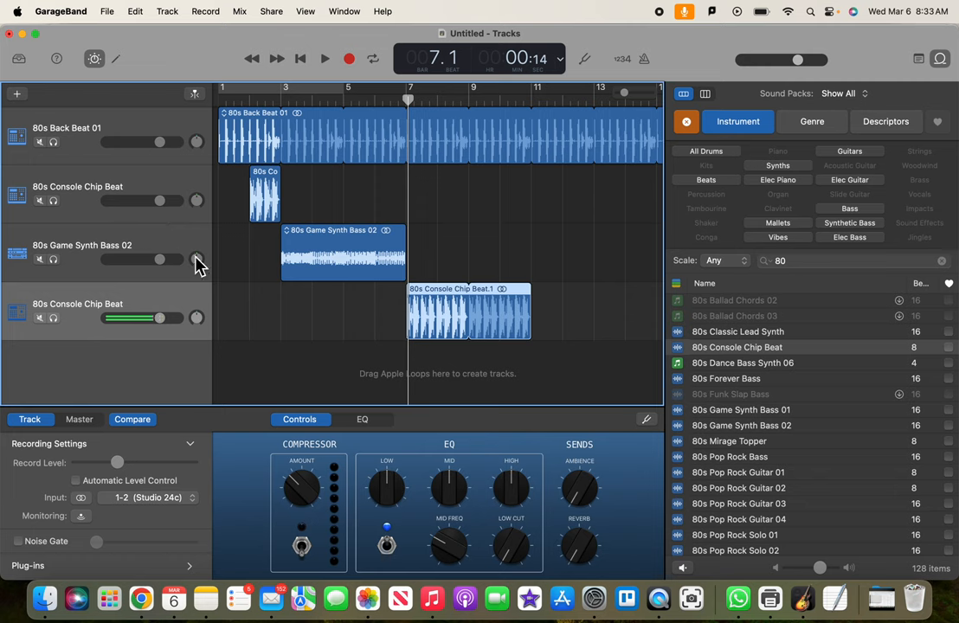
mouse_move(369, 197)
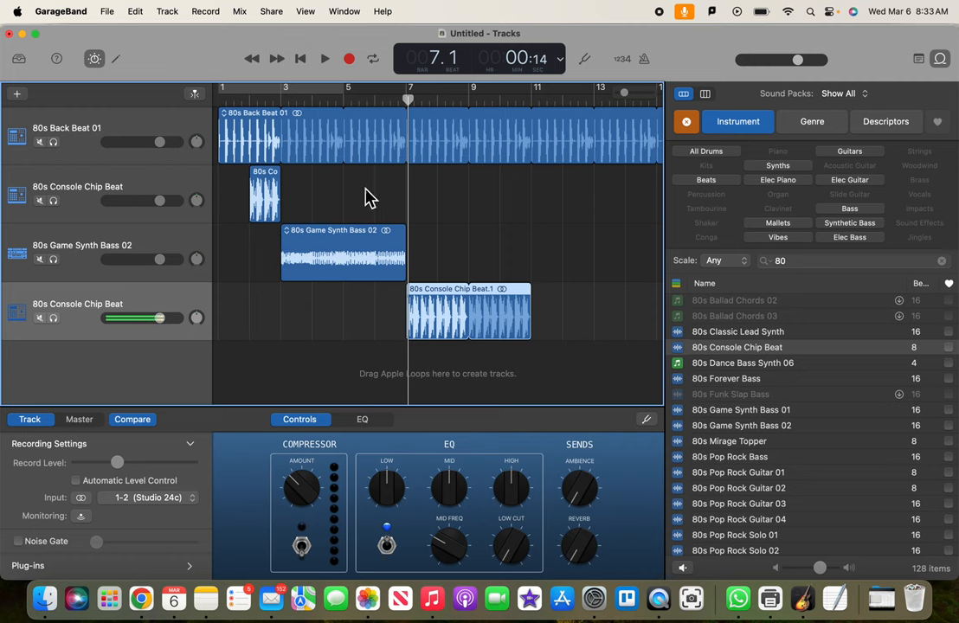
mouse_move(352, 206)
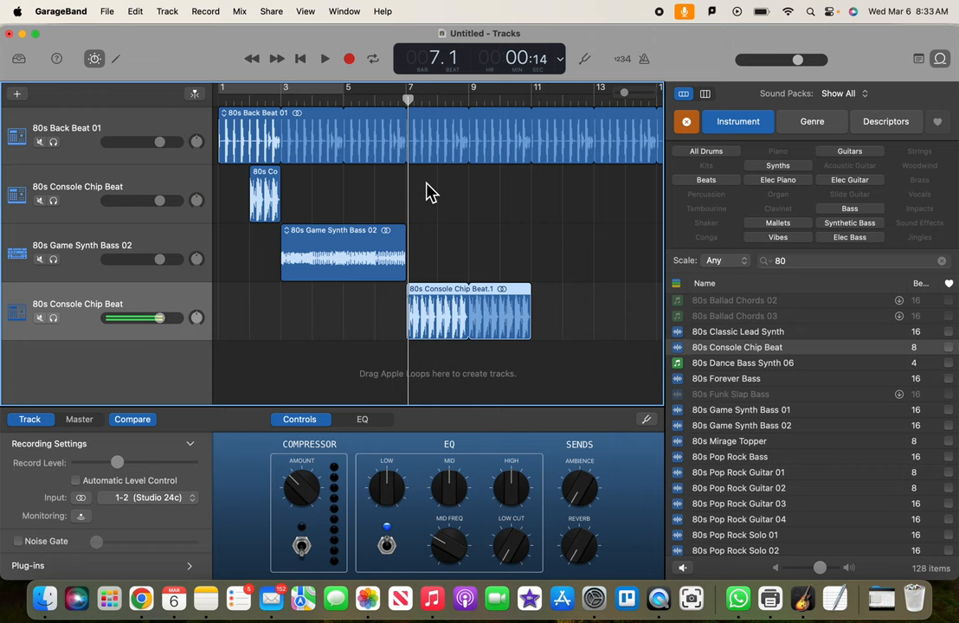
mouse_move(424, 205)
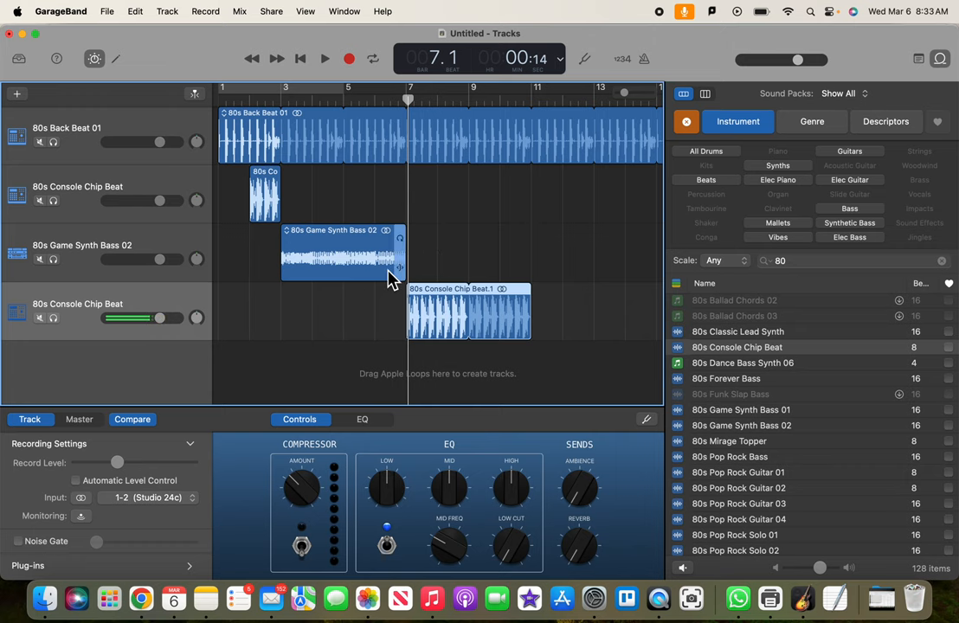
mouse_move(387, 275)
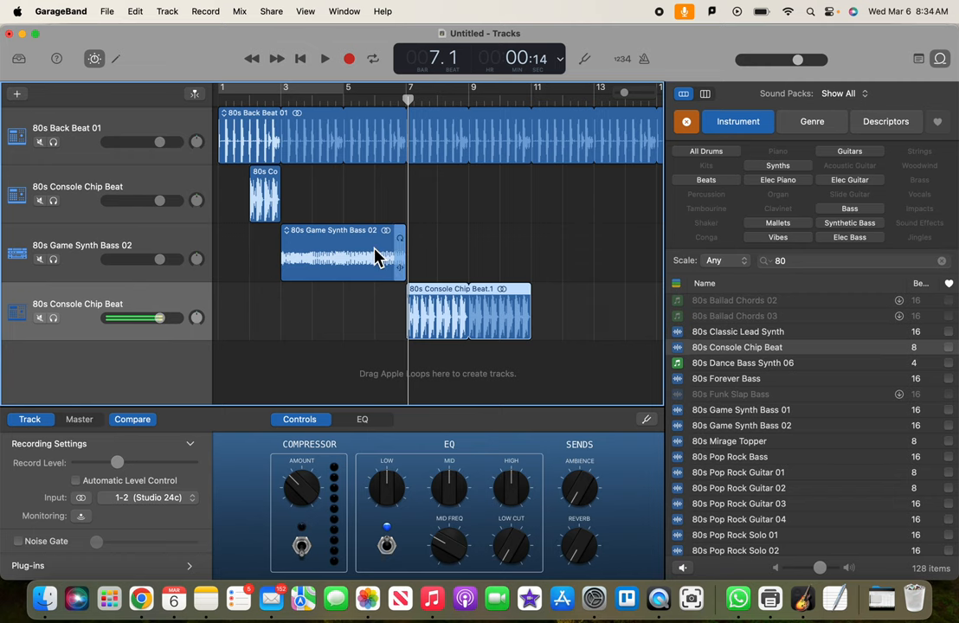
mouse_move(353, 292)
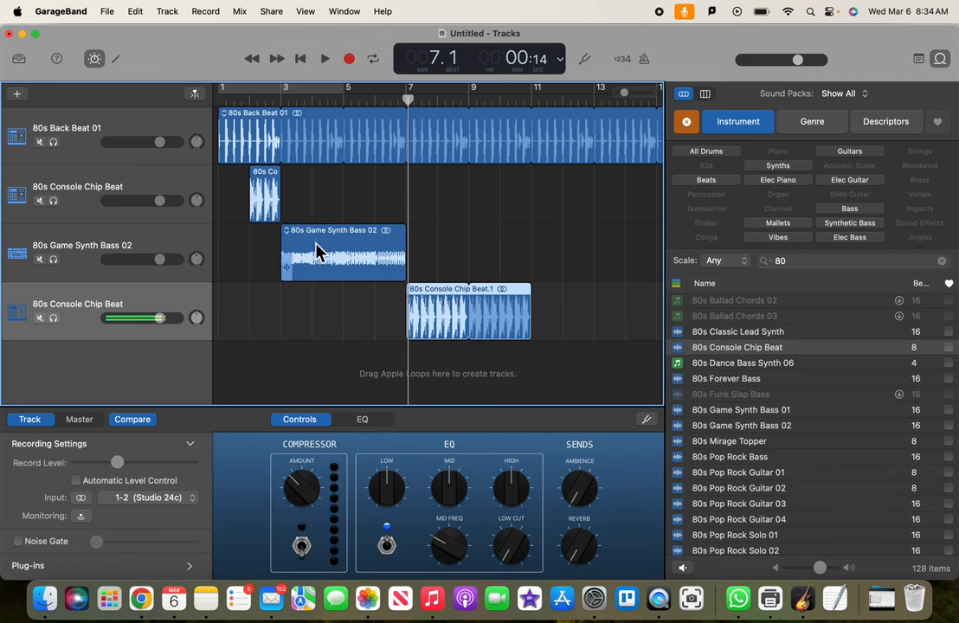
- Rewind to the start and play the four-track arrangement, stopping around bar 11
click(324, 58)
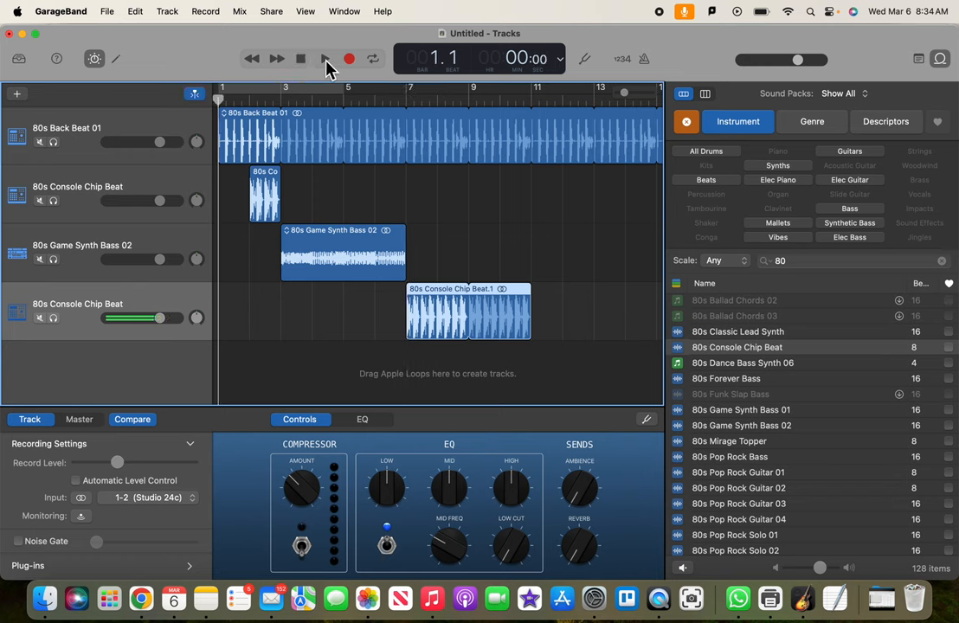
click(321, 57)
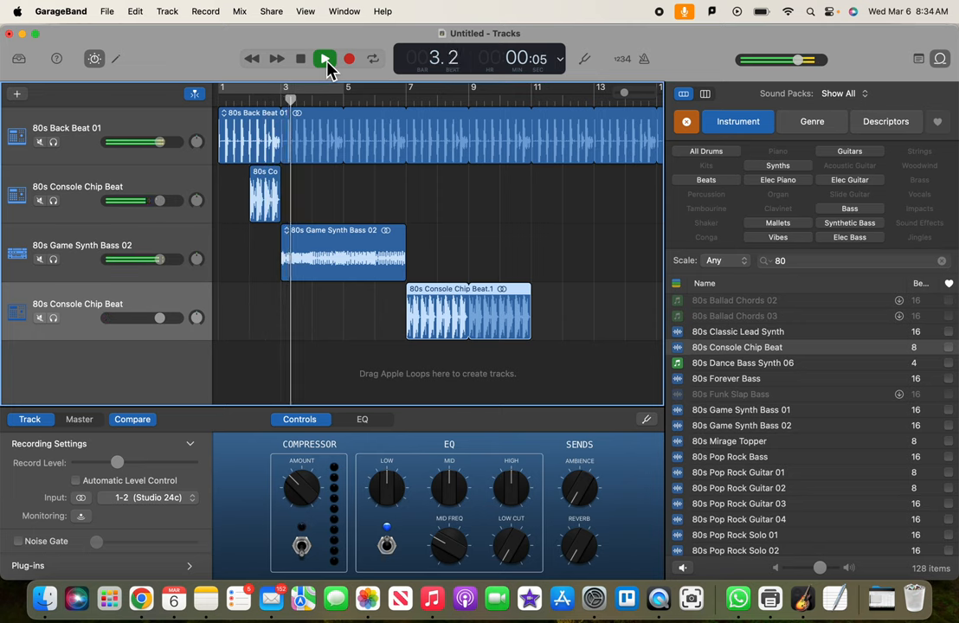
click(320, 58)
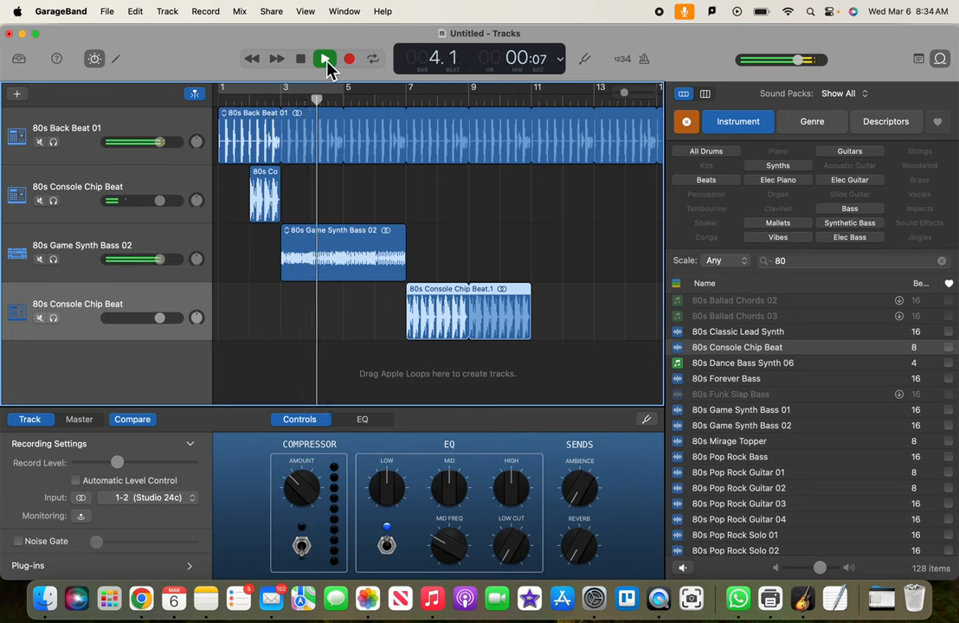
click(320, 57)
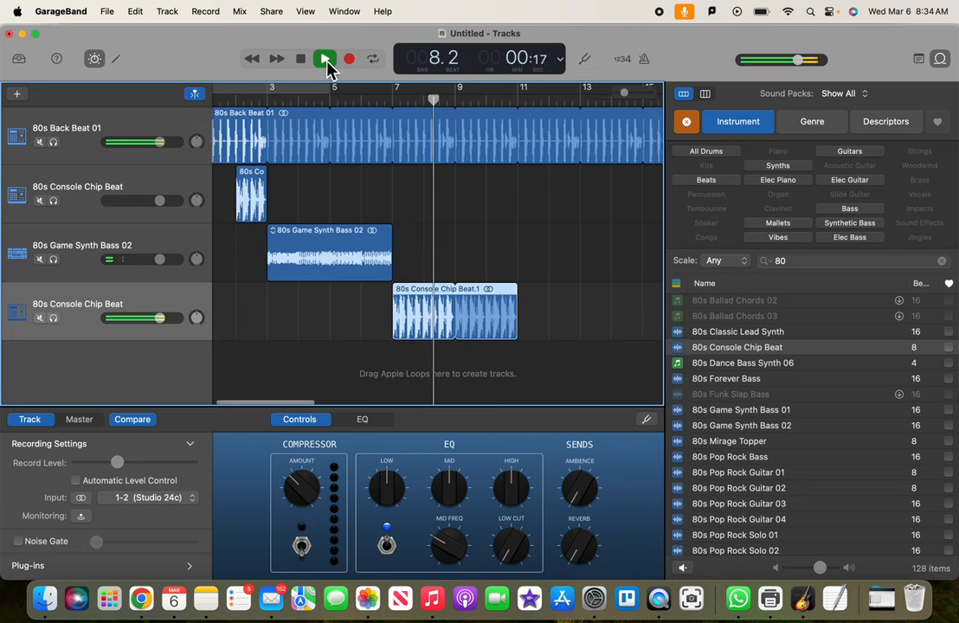
click(321, 58)
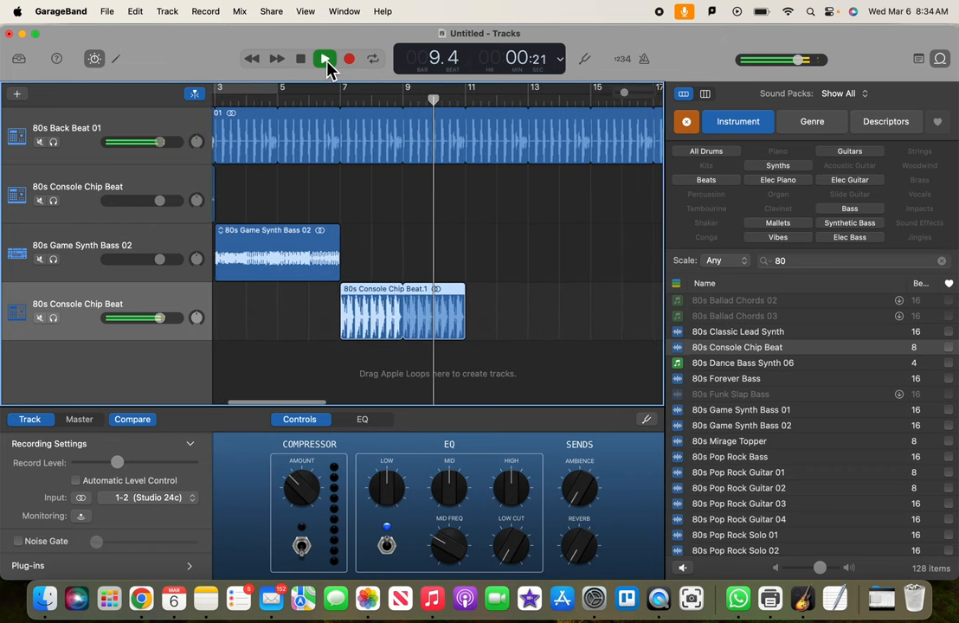
click(319, 59)
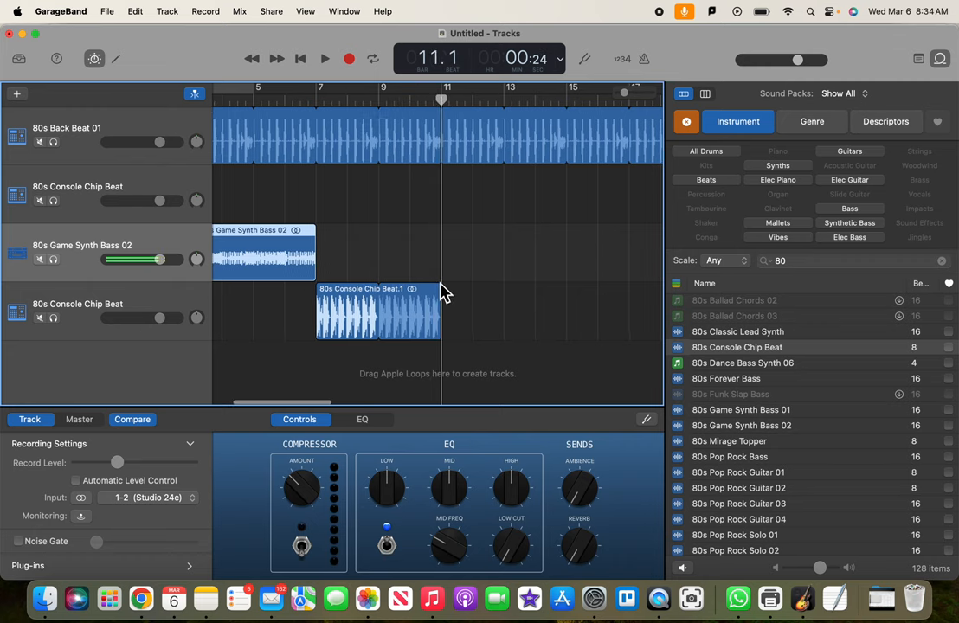
mouse_move(345, 240)
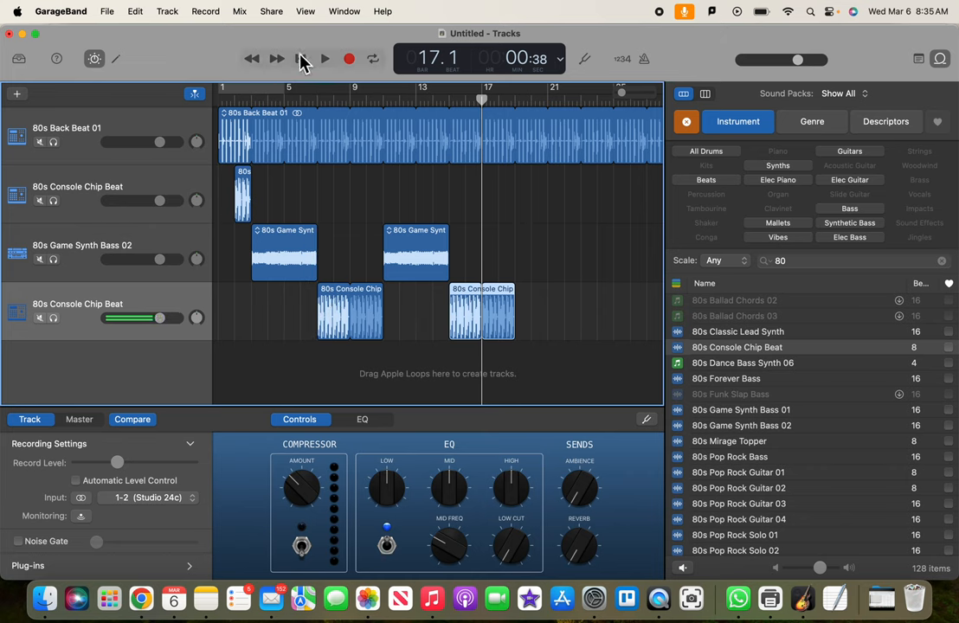
click(320, 58)
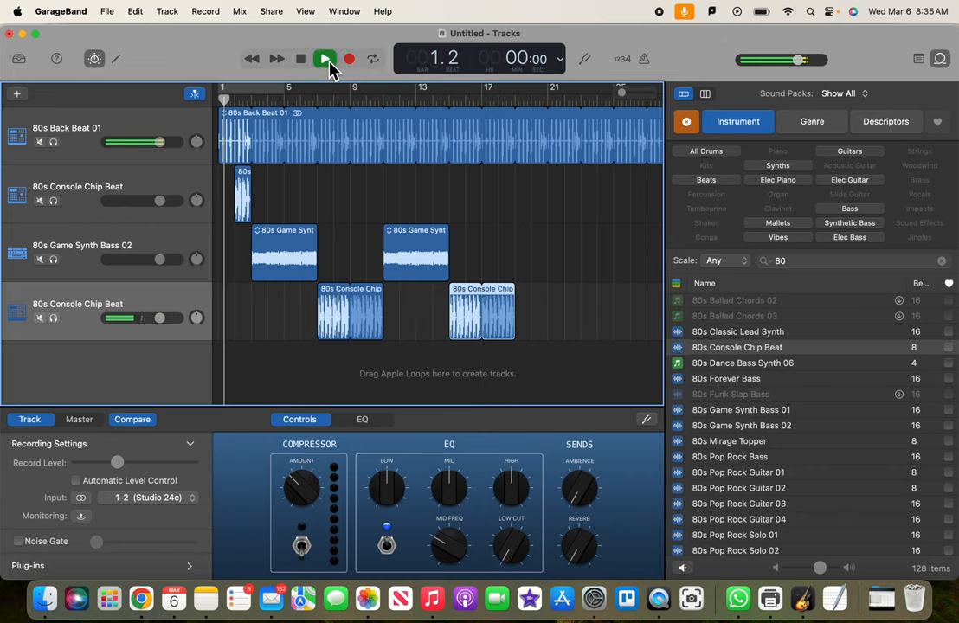
click(321, 58)
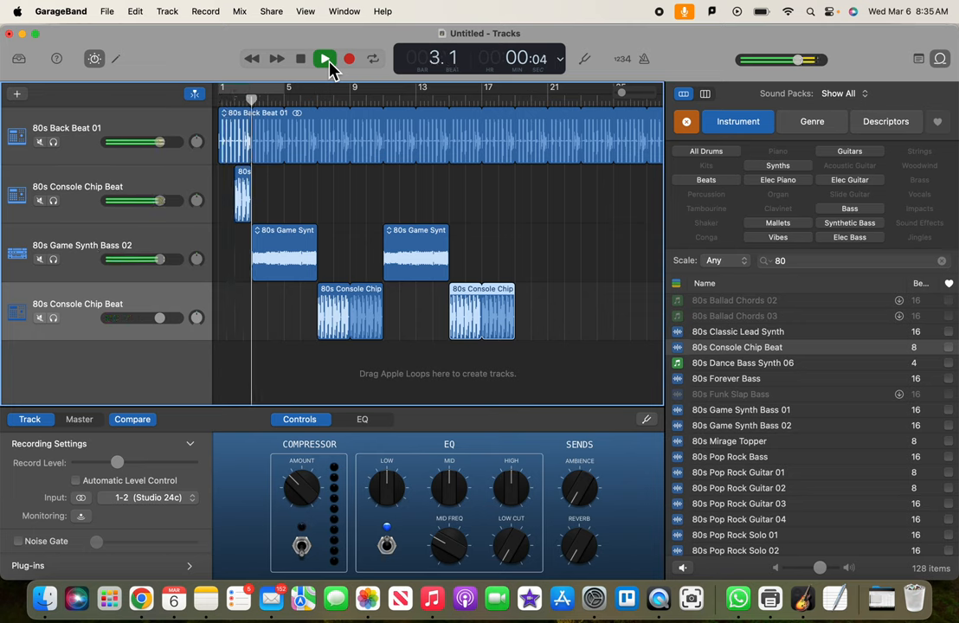
click(321, 59)
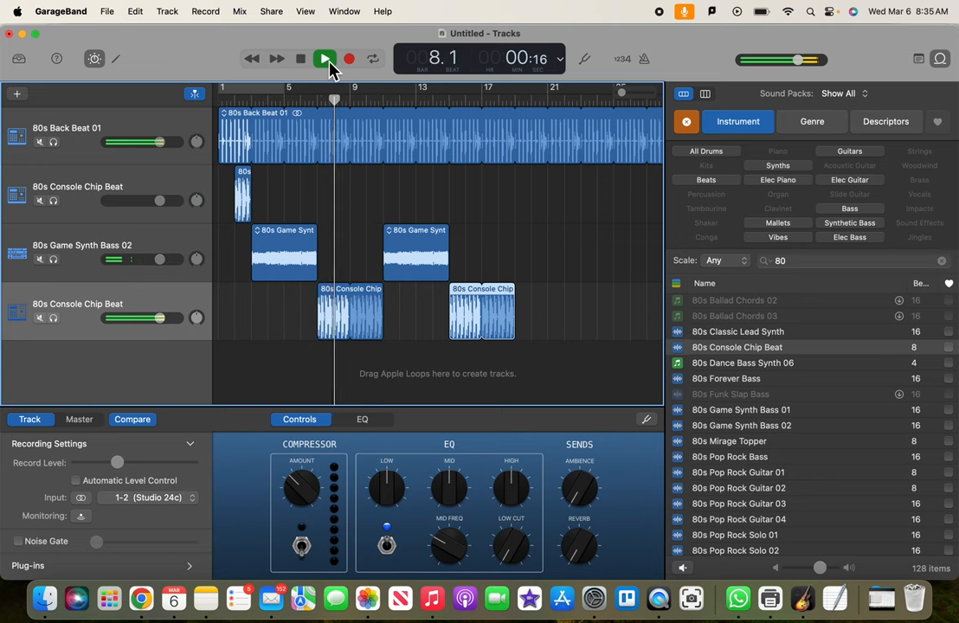
click(320, 58)
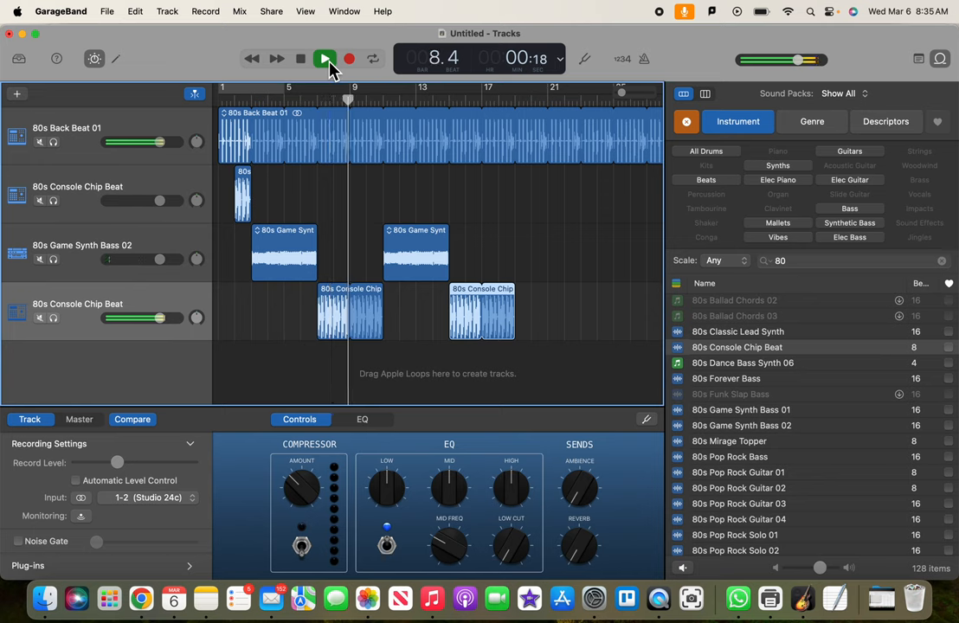
click(318, 58)
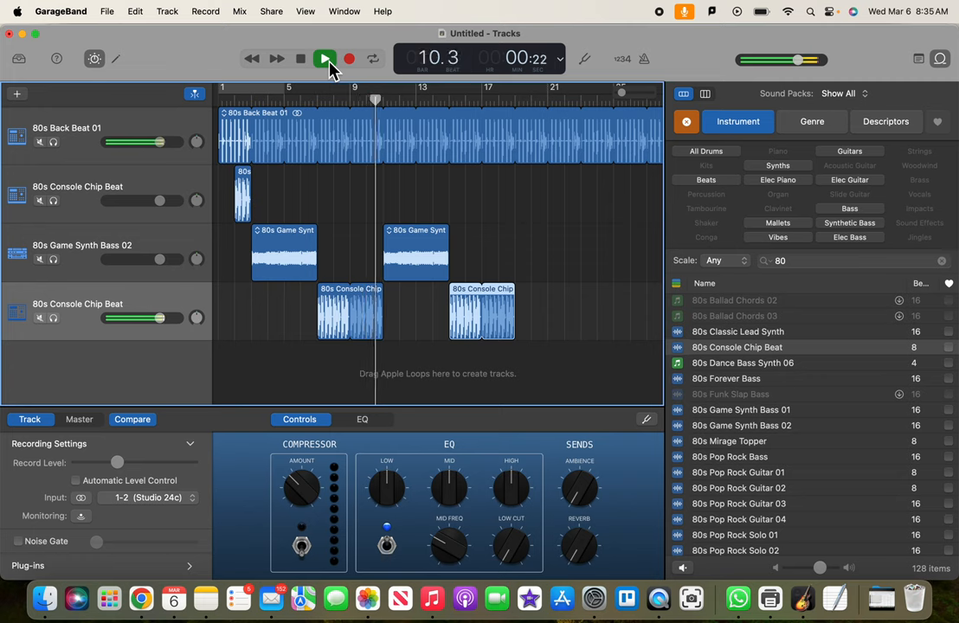
click(321, 58)
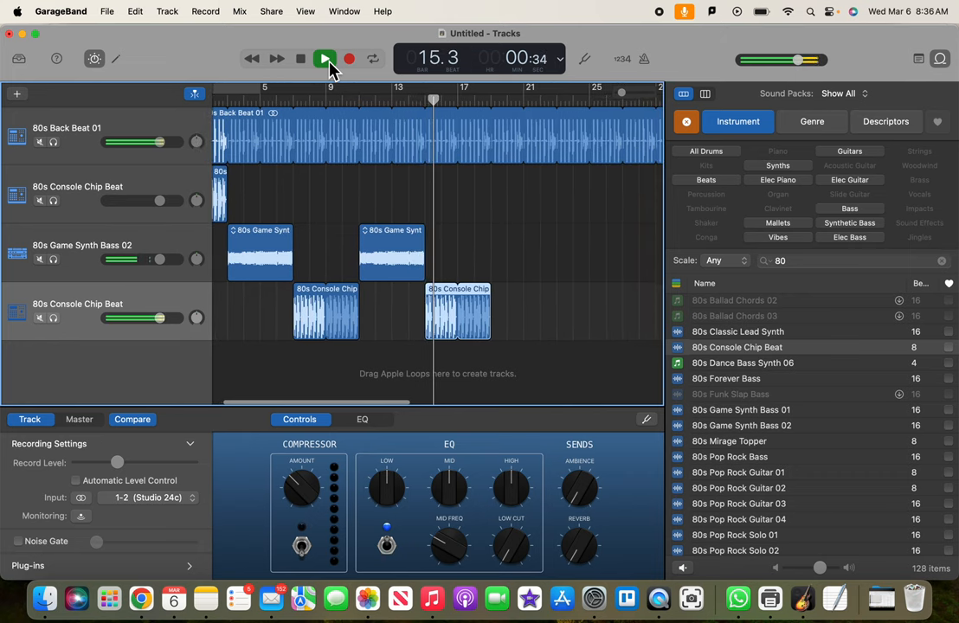
click(321, 58)
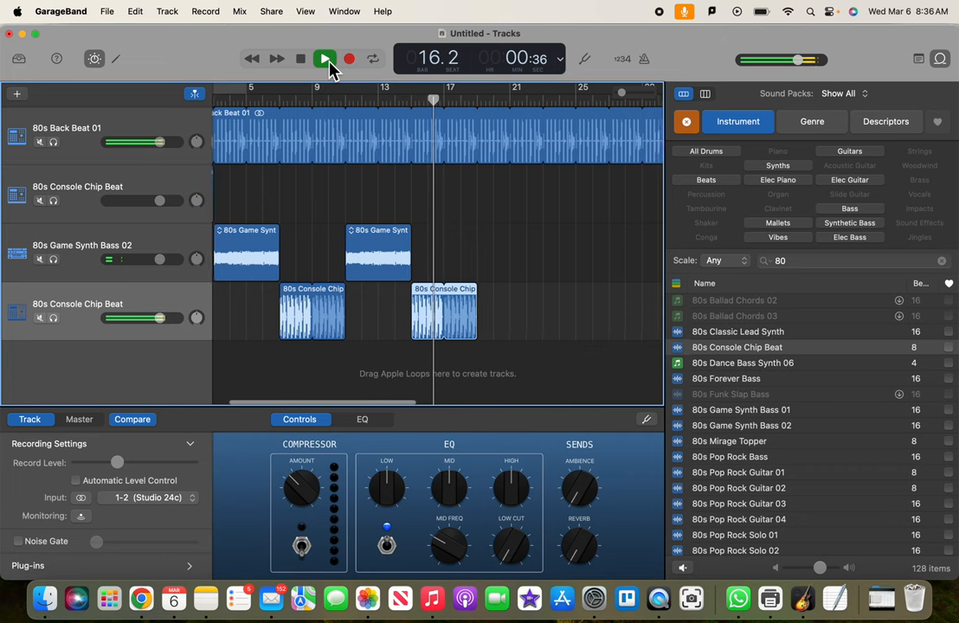
click(321, 58)
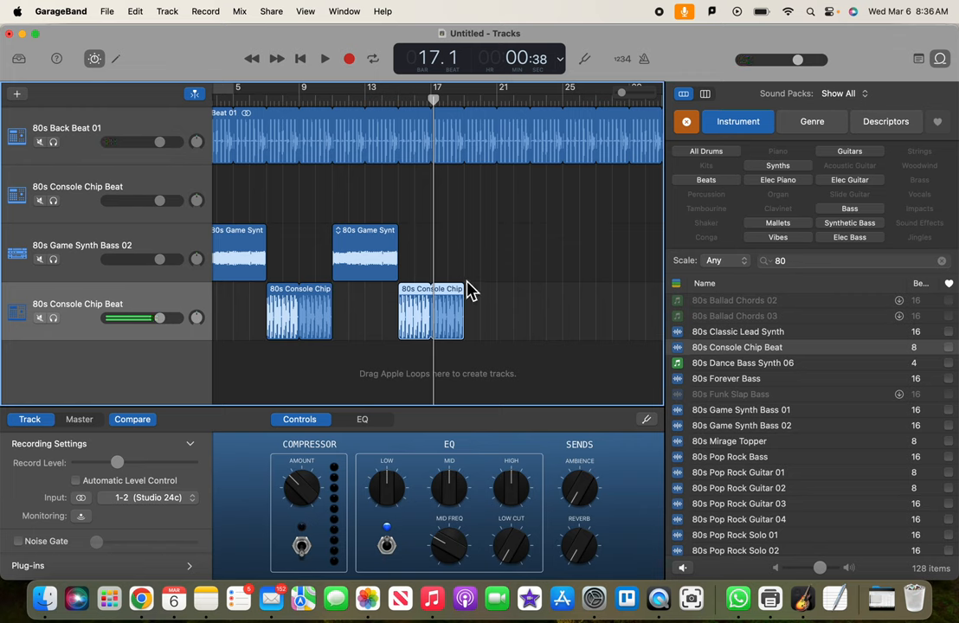
mouse_move(616, 51)
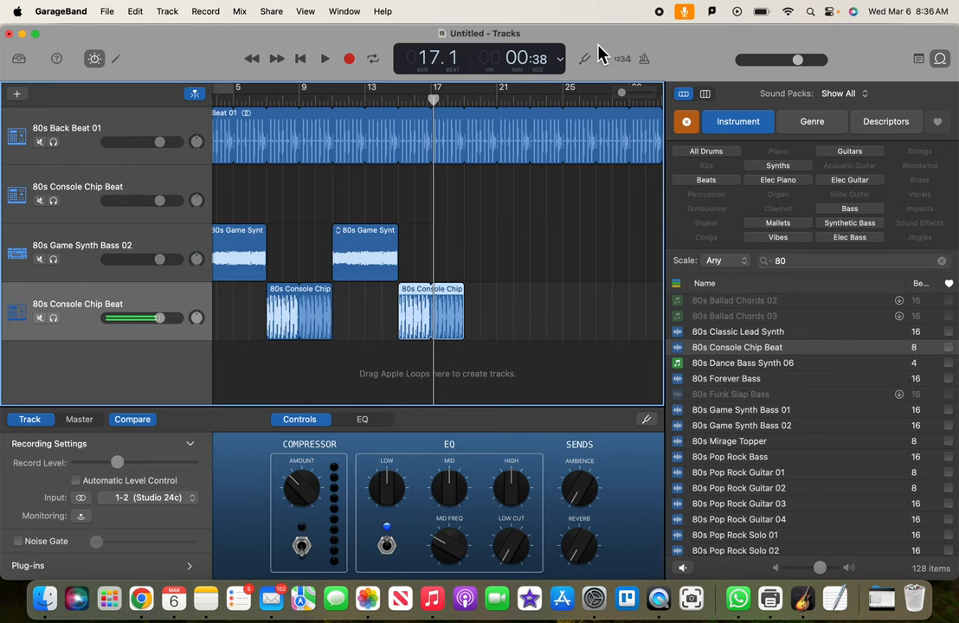